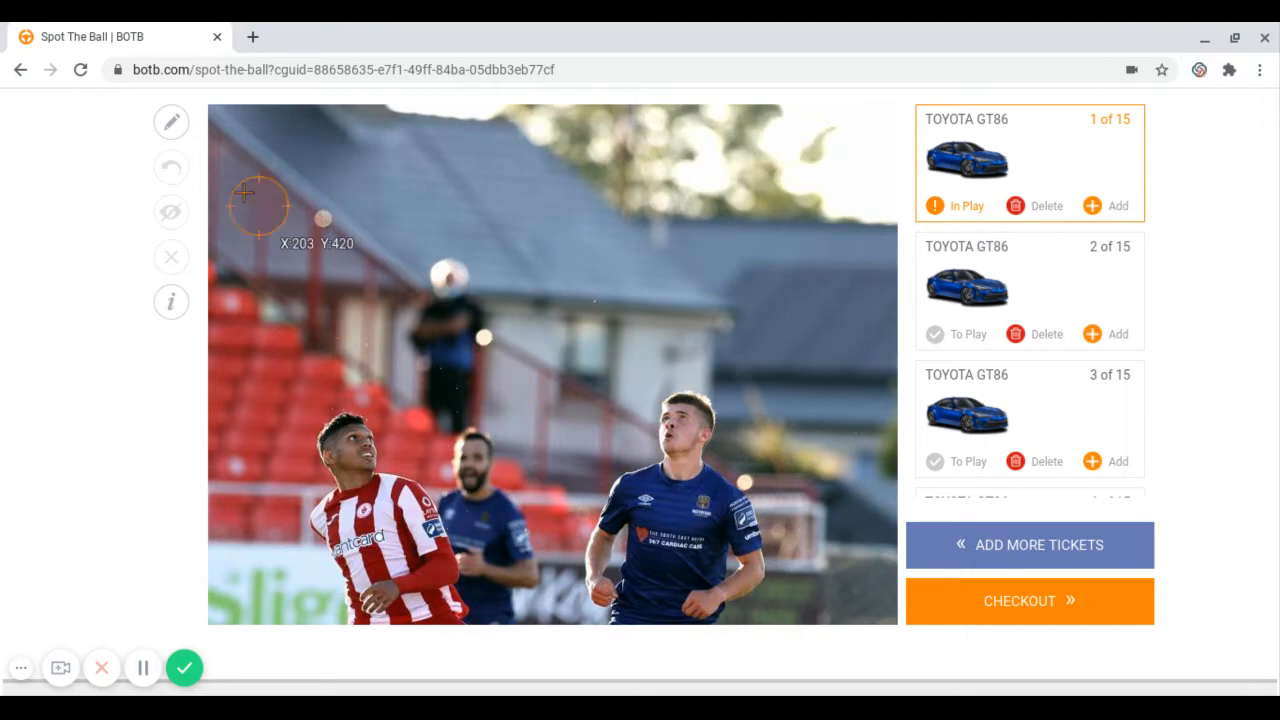
- Draw an orange sight line from the right-hand player's eyes along his upward gaze
left_click(172, 122)
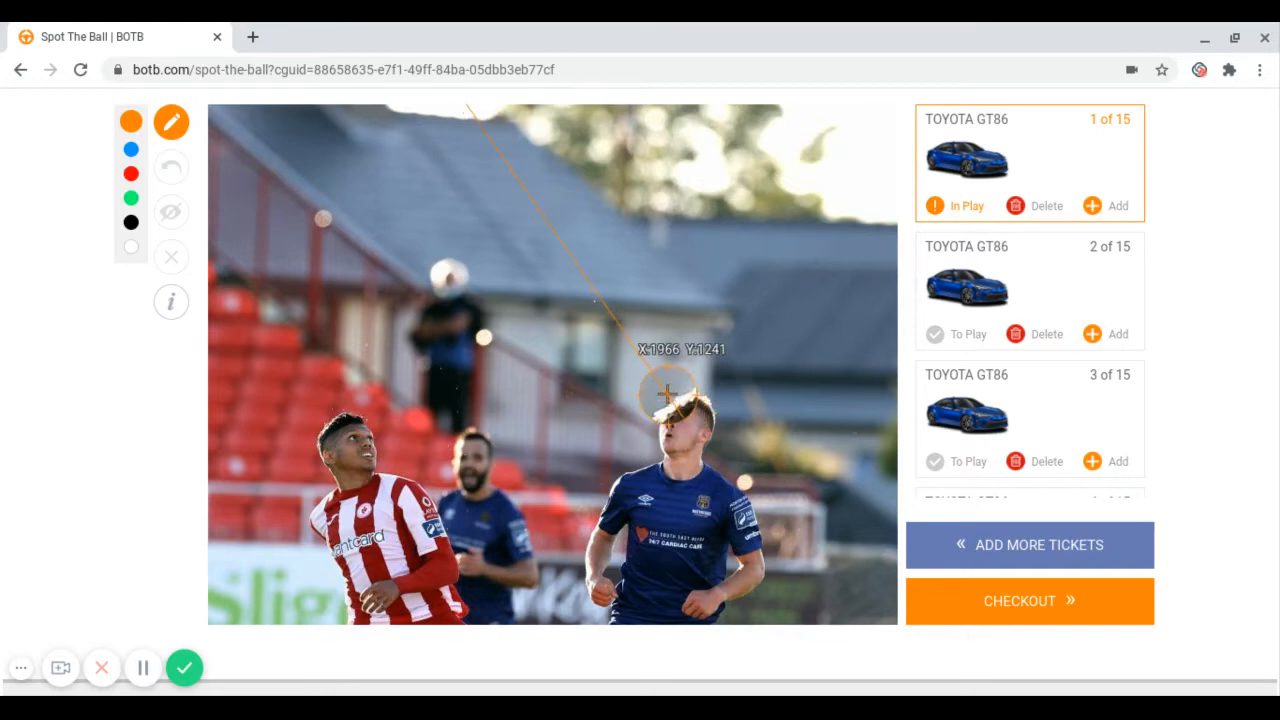
left_click_drag(664, 388, 638, 458)
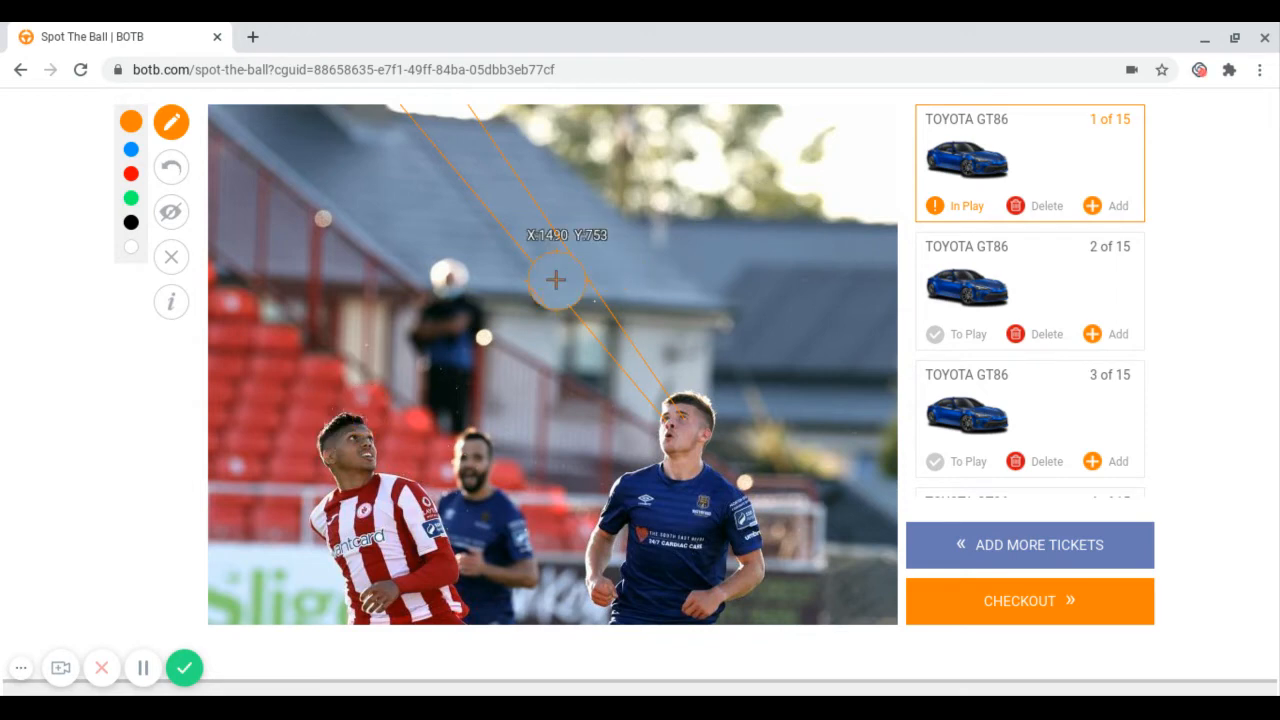
mouse_move(712, 232)
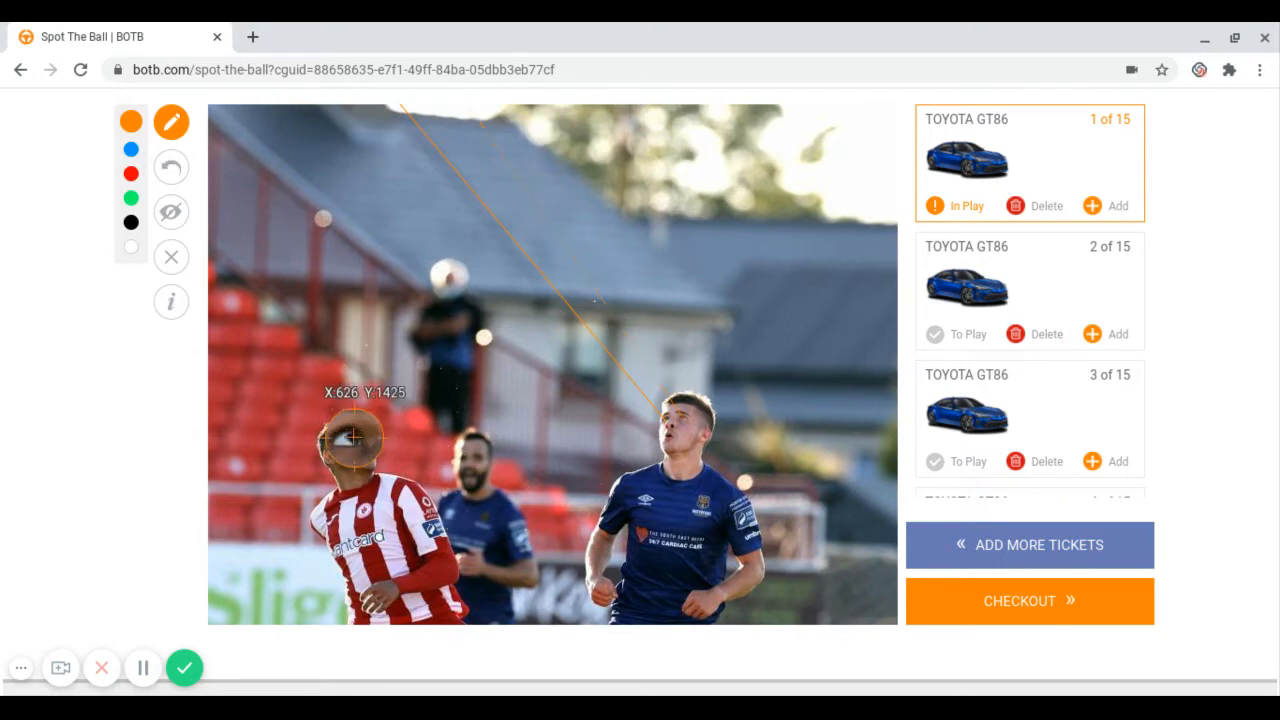
- Draw an orange sight line from the left player's eyes toward the upper centre
left_click(464, 360)
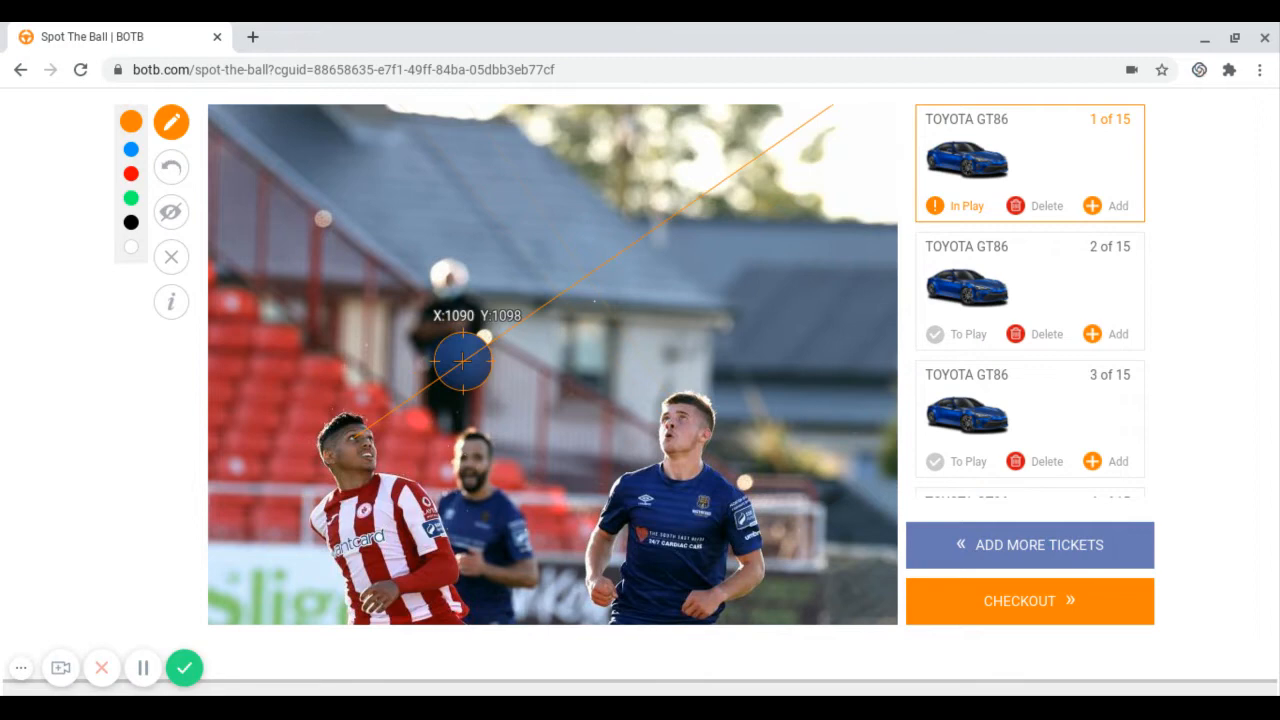
left_click_drag(464, 360, 480, 344)
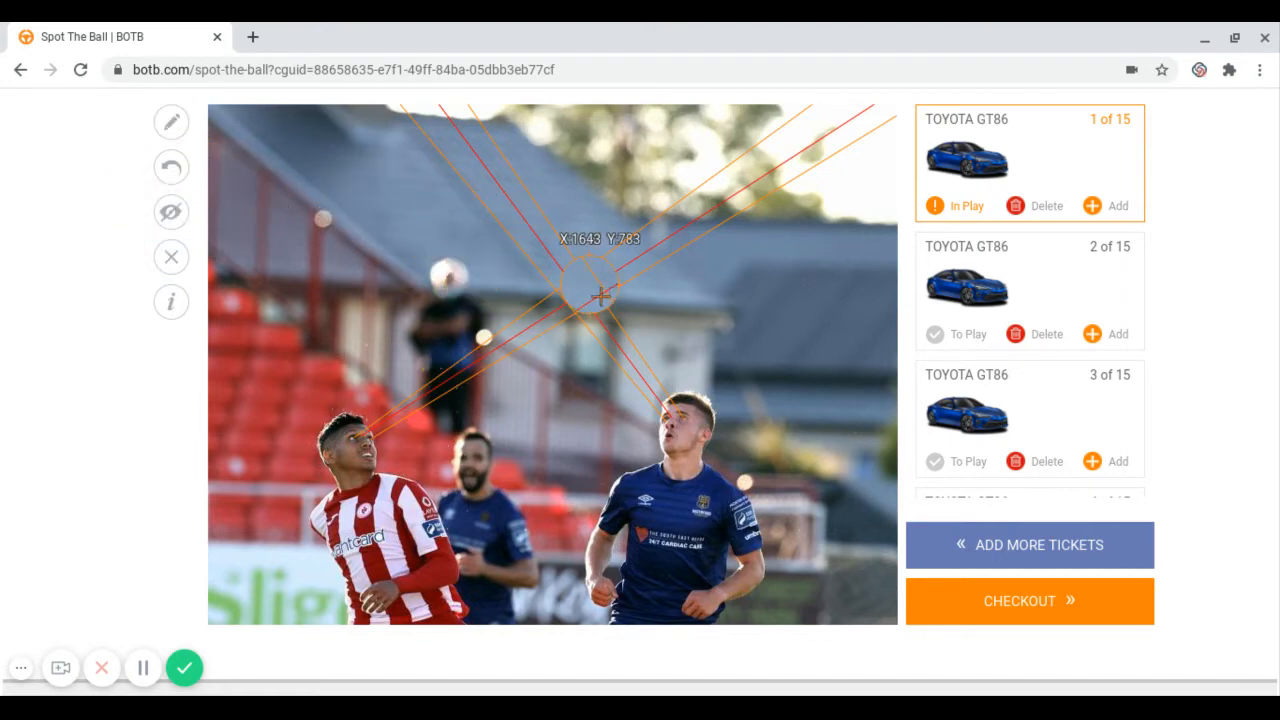
- Position ticket 1's crosshair on the orange lines' intersection and set its coordinates
left_click_drag(600, 296, 556, 276)
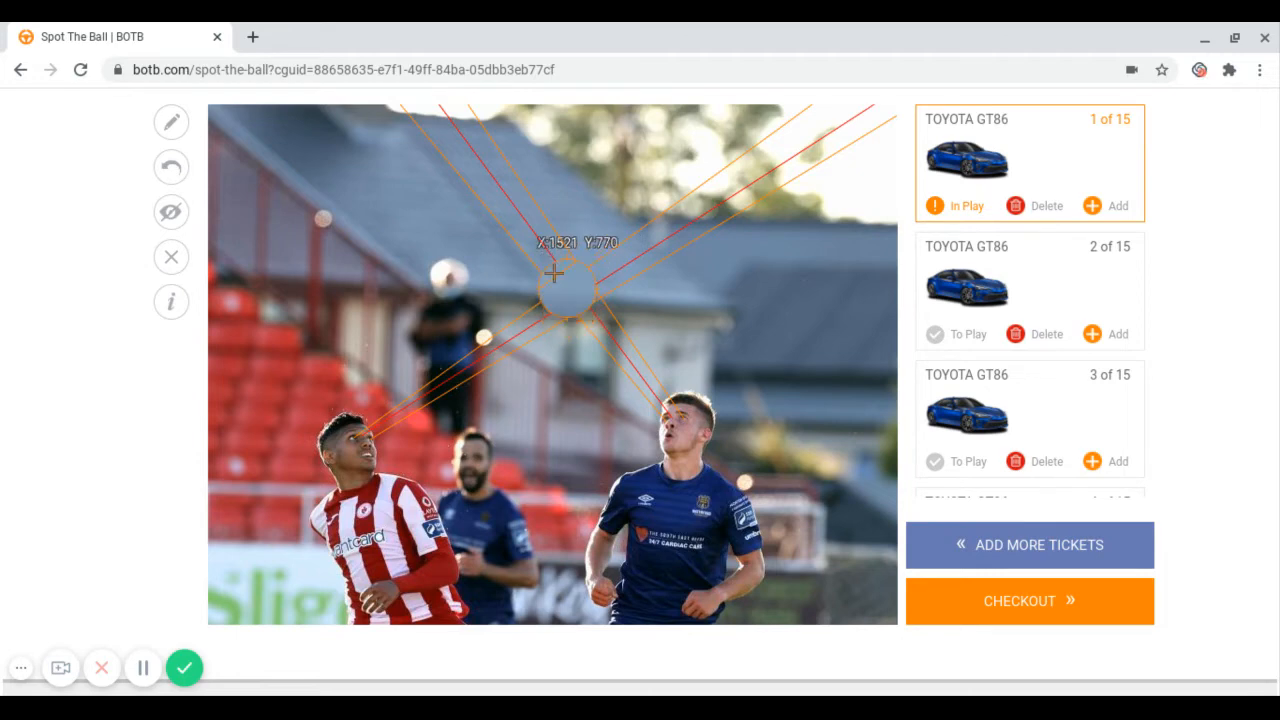
left_click_drag(552, 272, 570, 272)
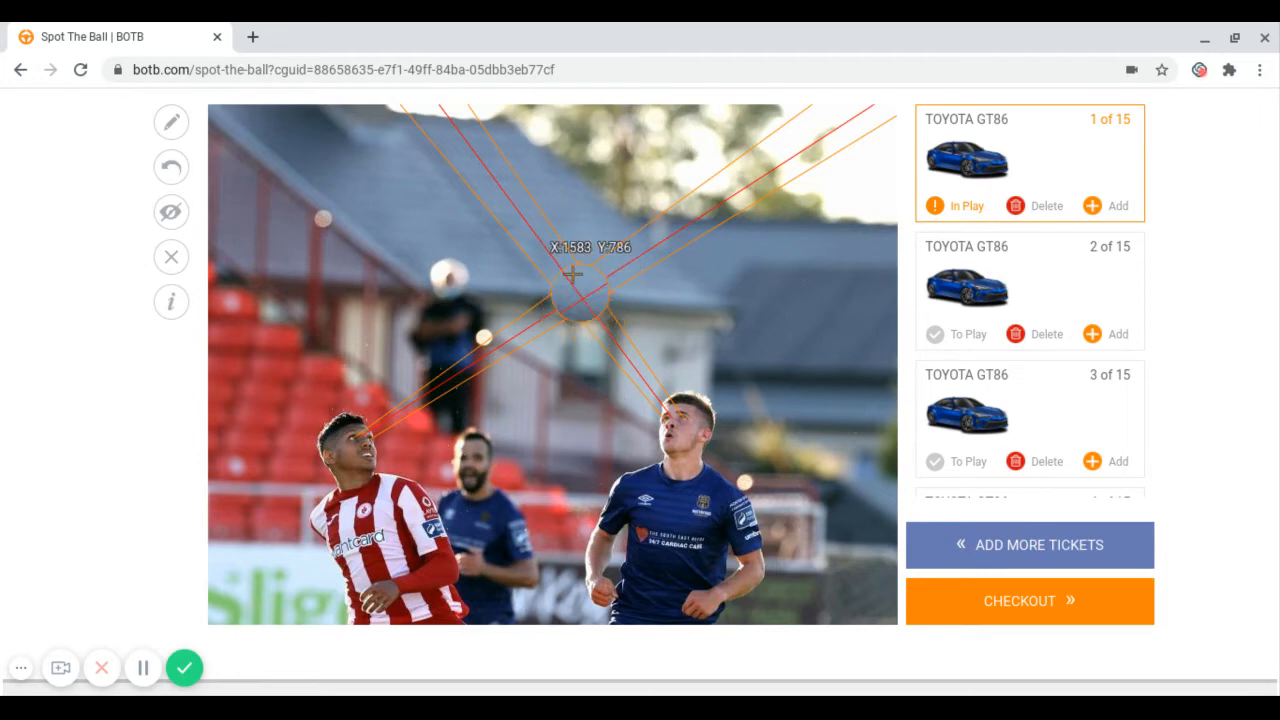
left_click_drag(572, 276, 582, 304)
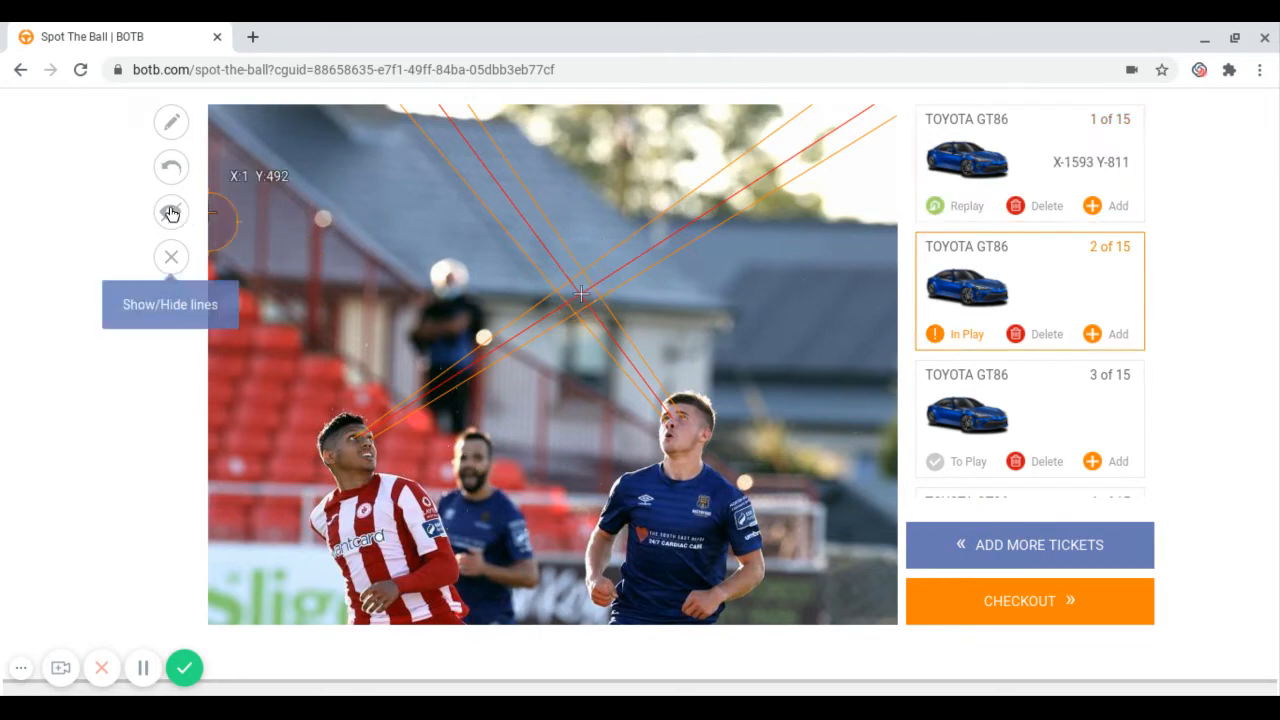
- Hide the orange sight lines and move ticket 2's crosshair around the clean photo
left_click(172, 212)
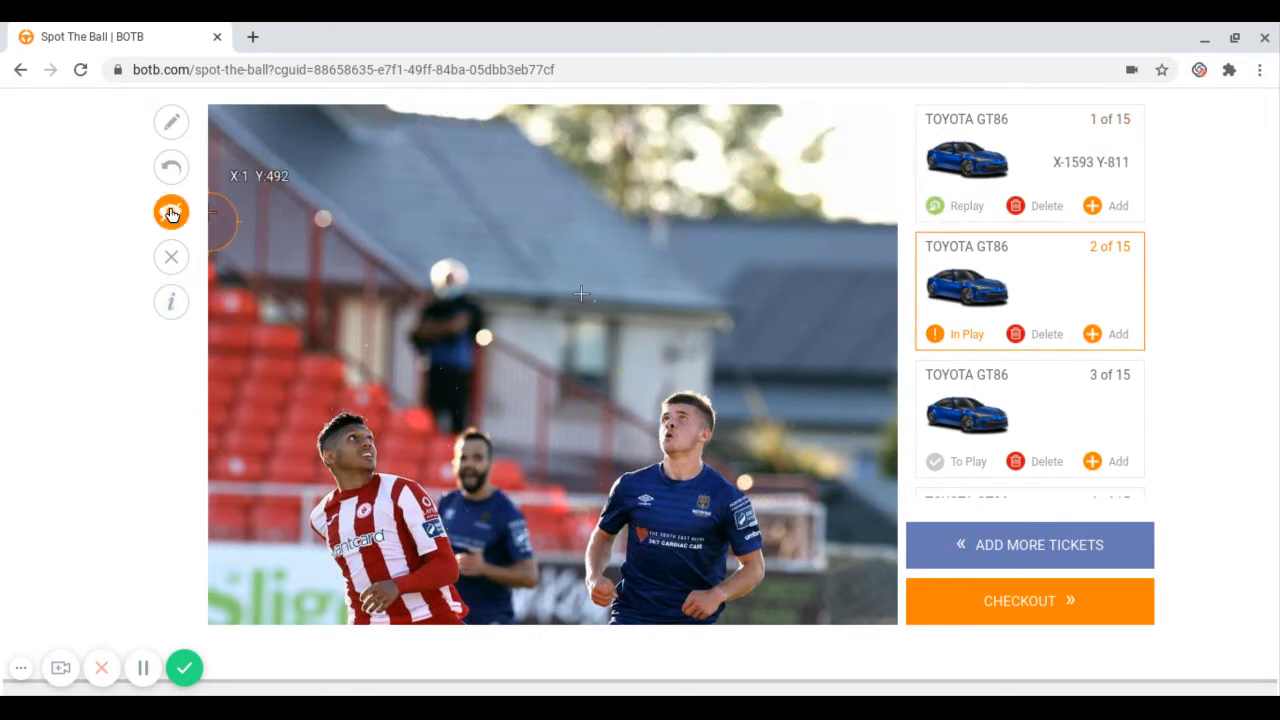
left_click(172, 212)
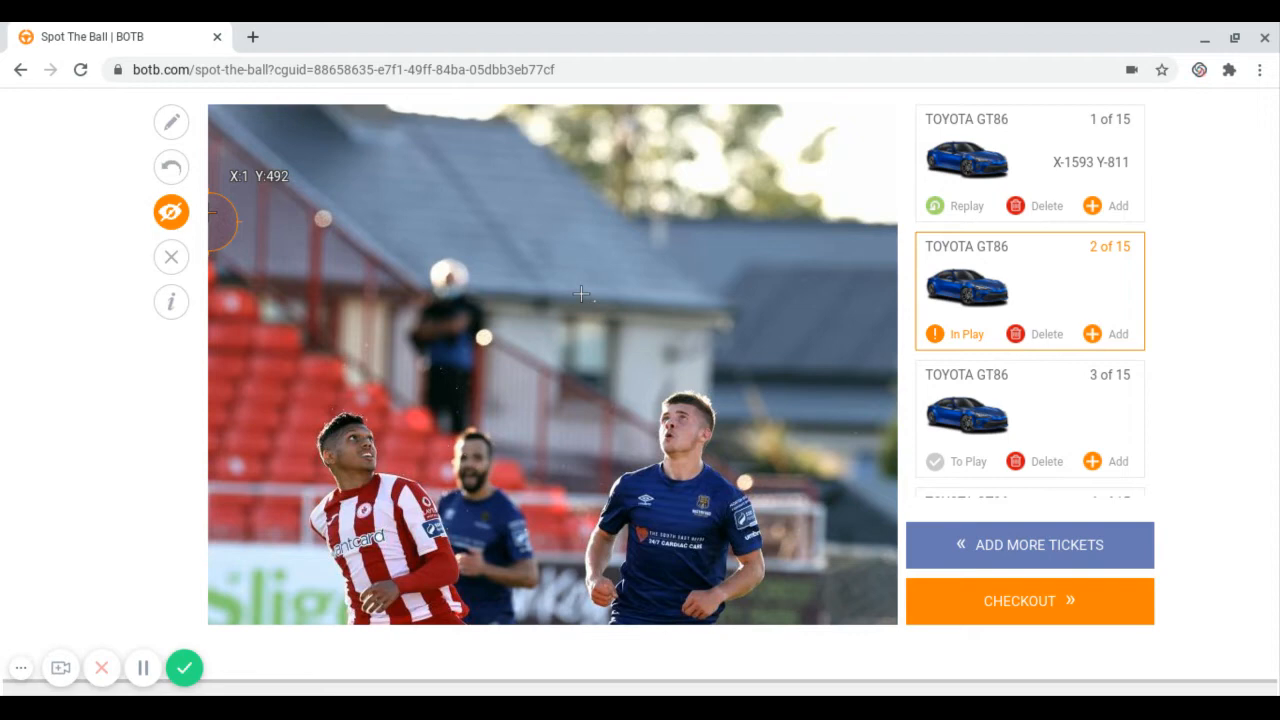
mouse_move(532, 276)
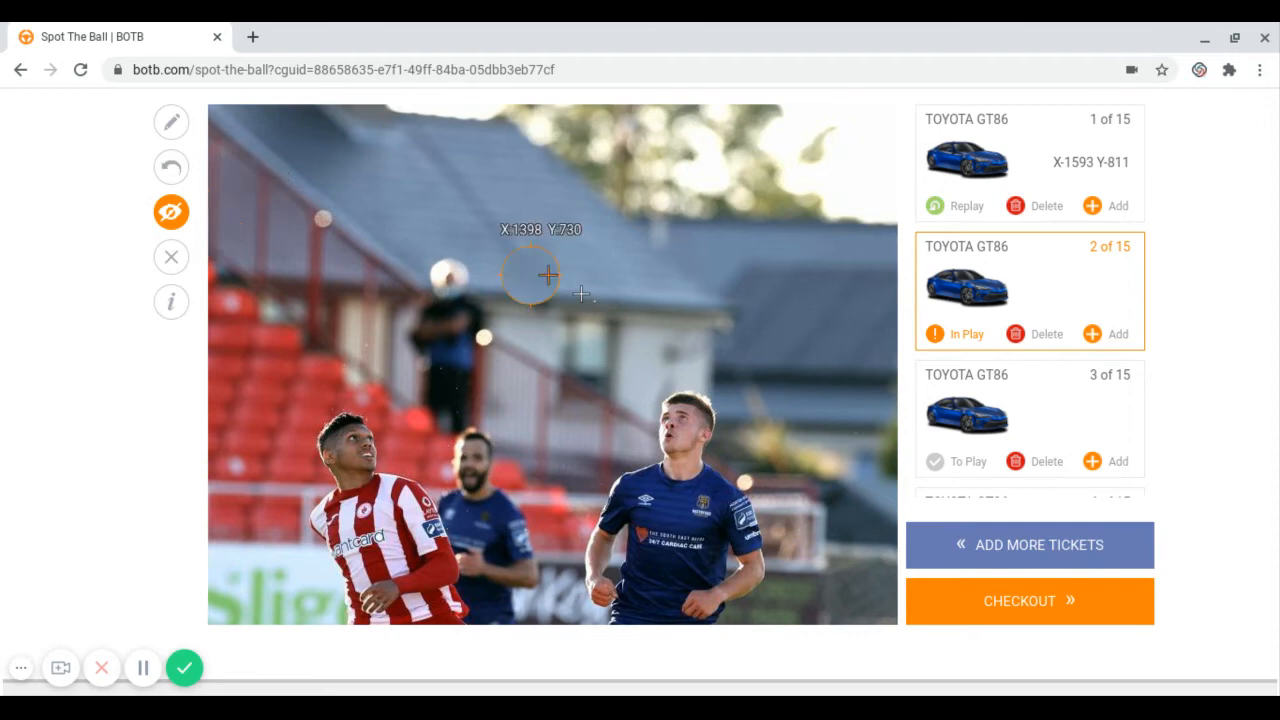
mouse_move(544, 308)
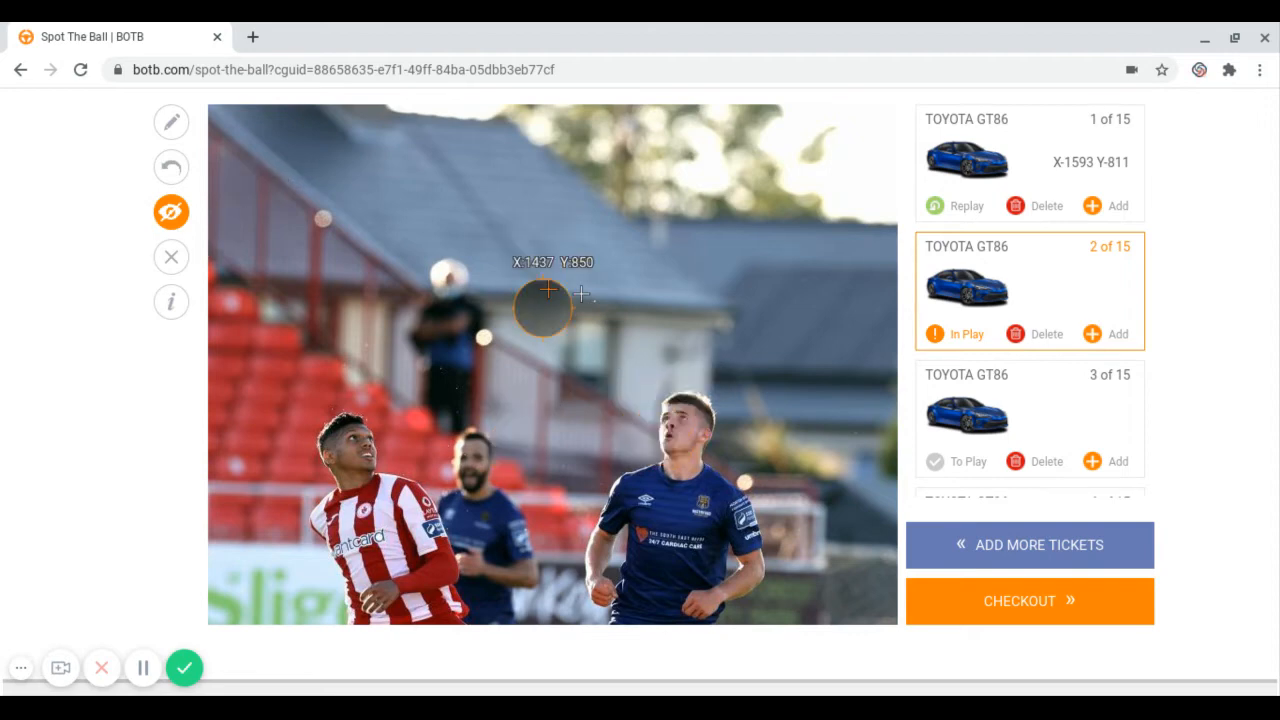
left_click(344, 464)
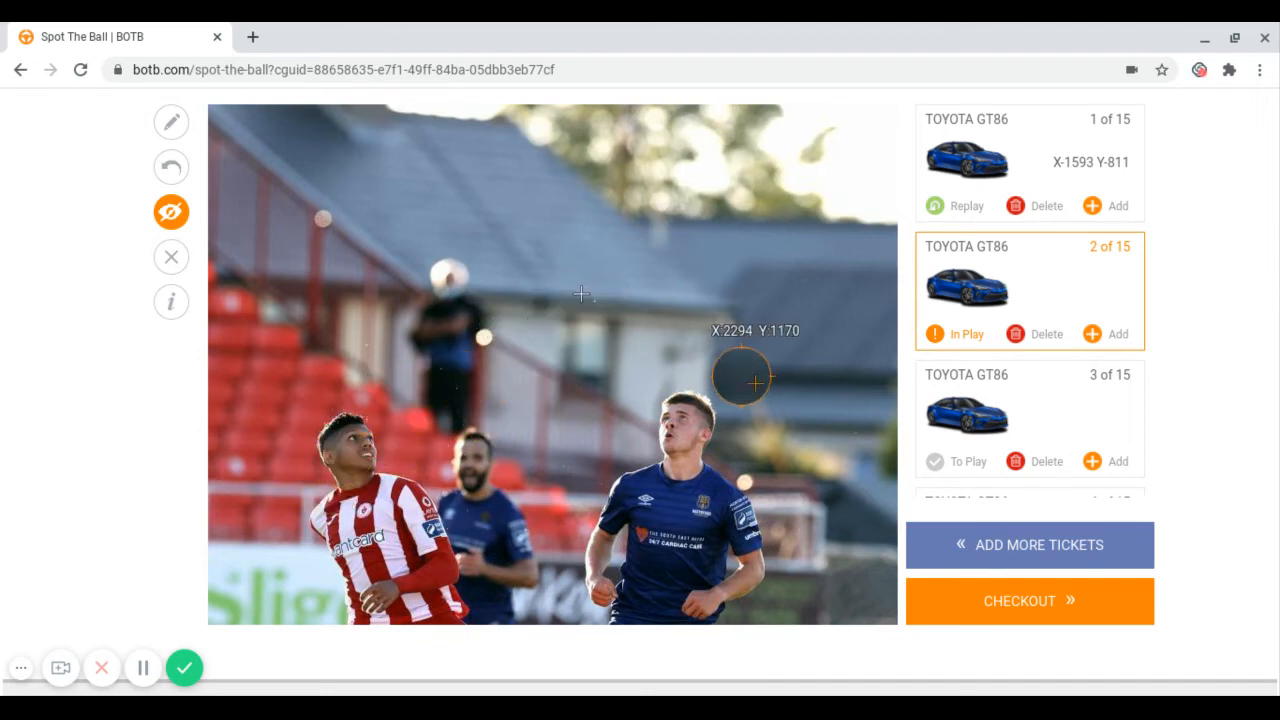
left_click(490, 486)
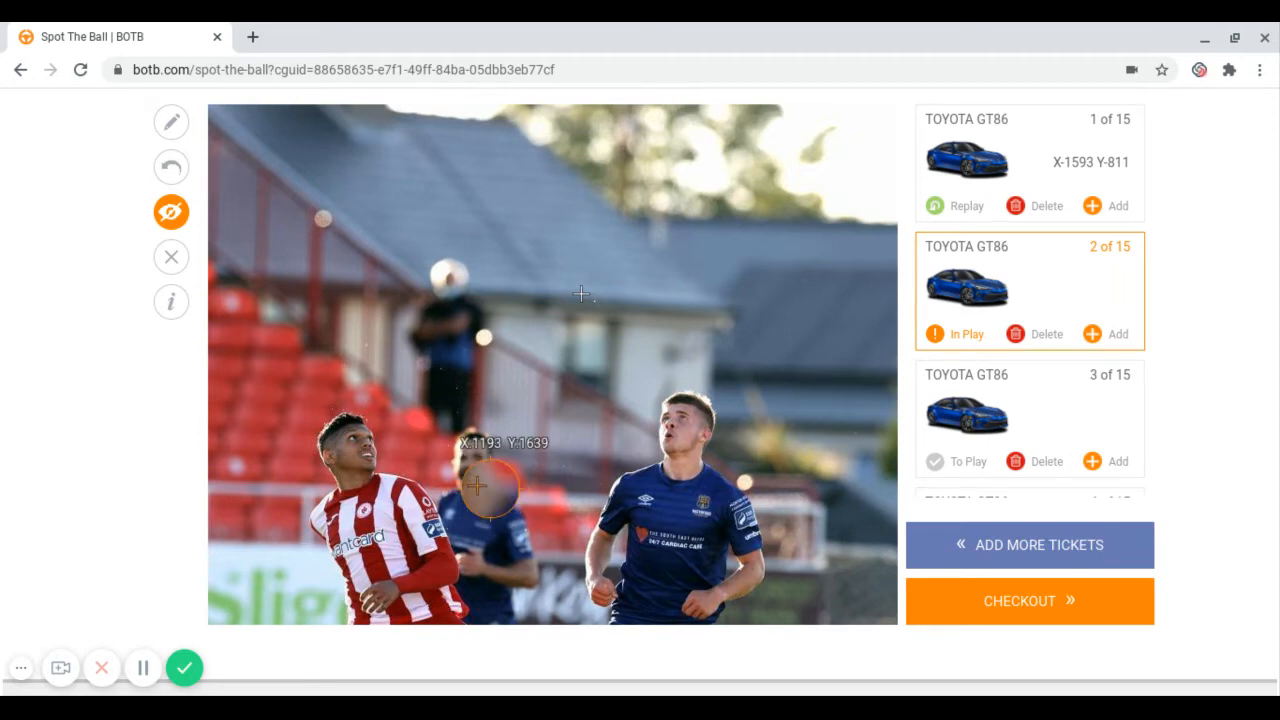
left_click_drag(490, 486, 580, 304)
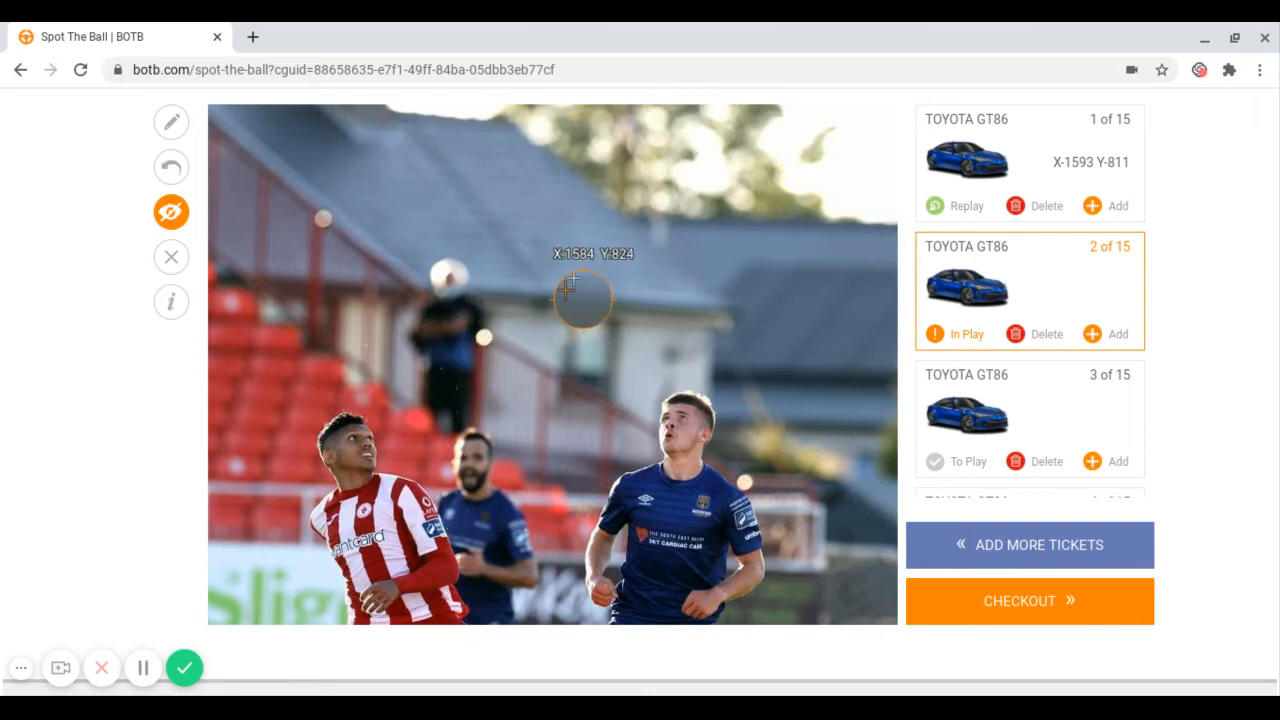
left_click_drag(584, 300, 576, 292)
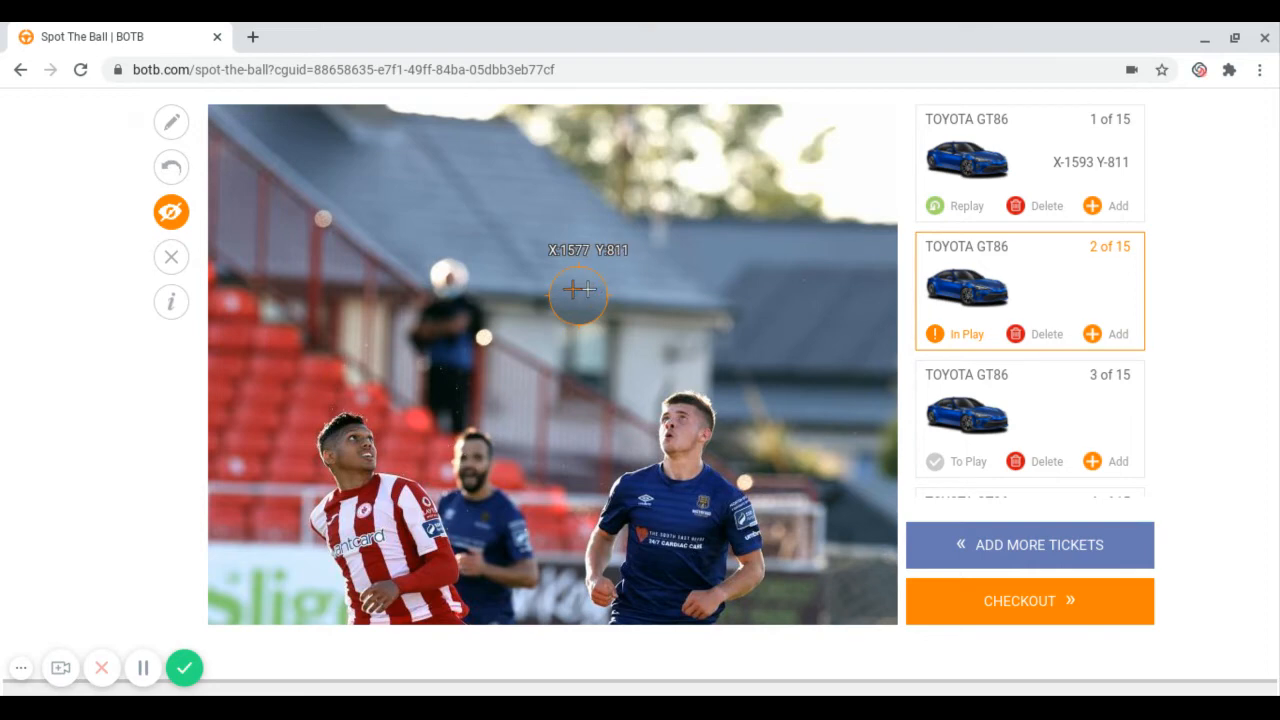
mouse_move(172, 212)
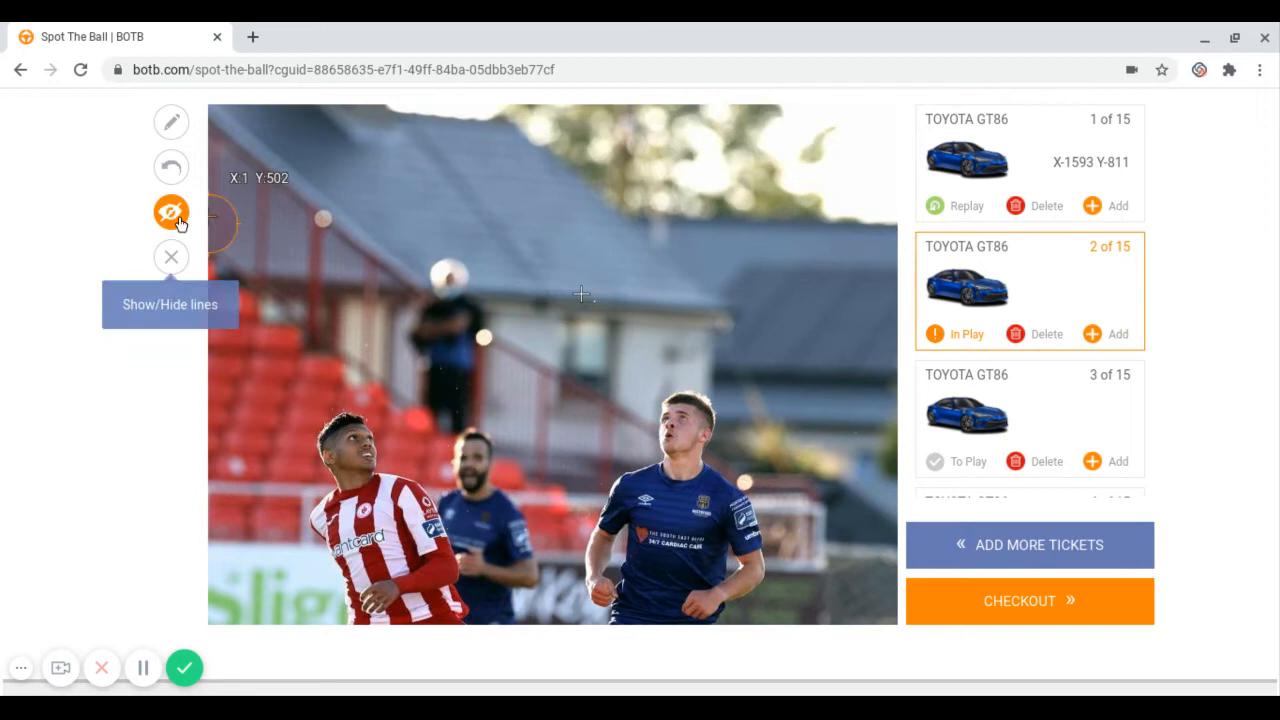
- Show the sight lines again and place the remaining tickets up to 20 at the intersection
left_click(172, 212)
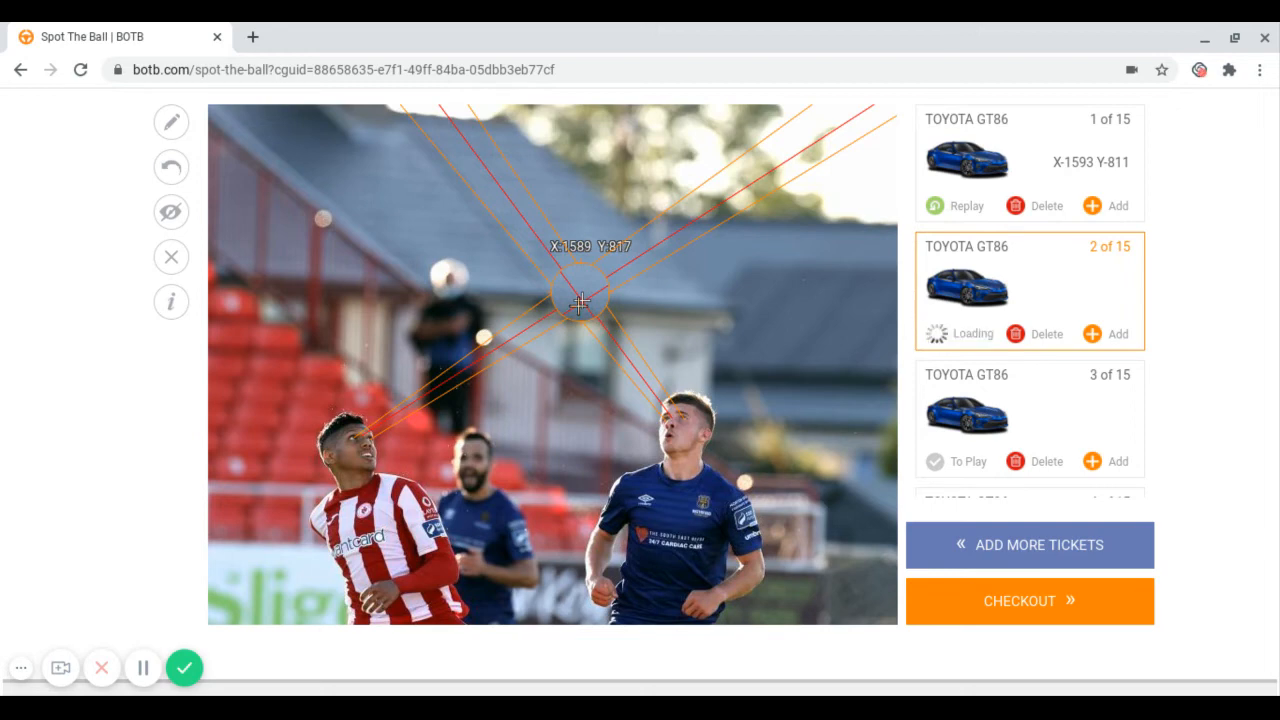
scroll("down", 3)
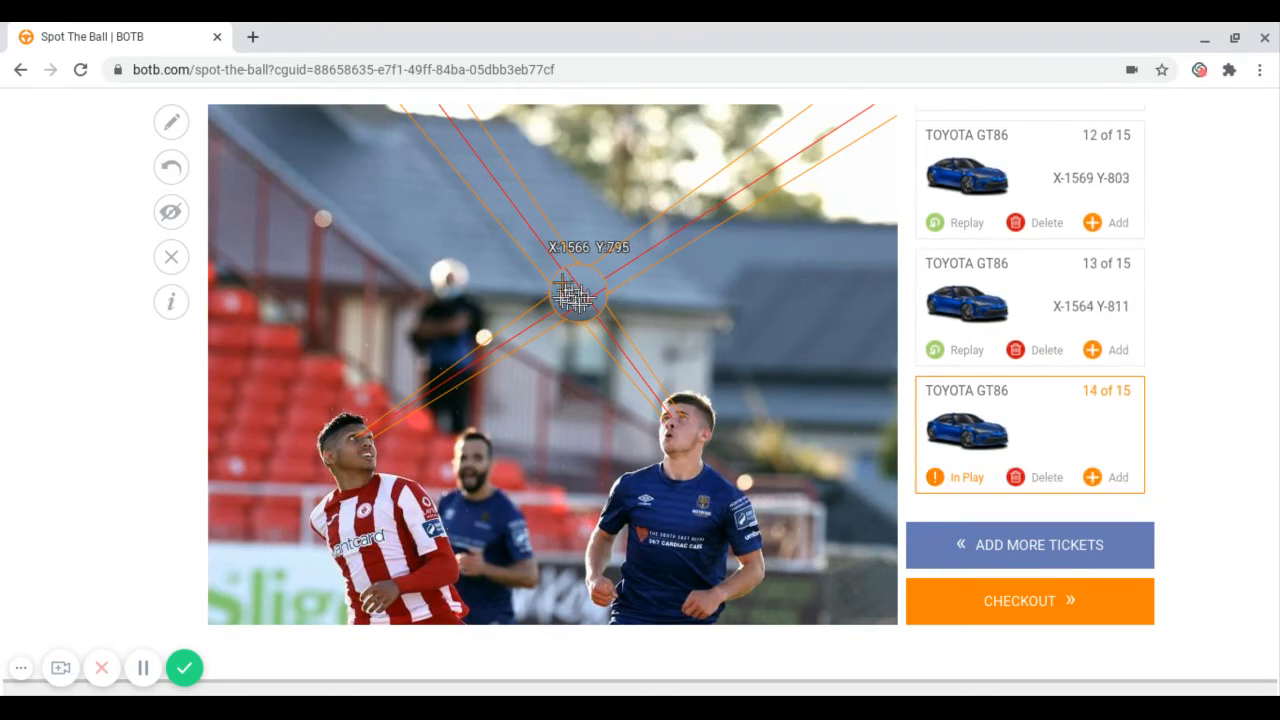
left_click(570, 296)
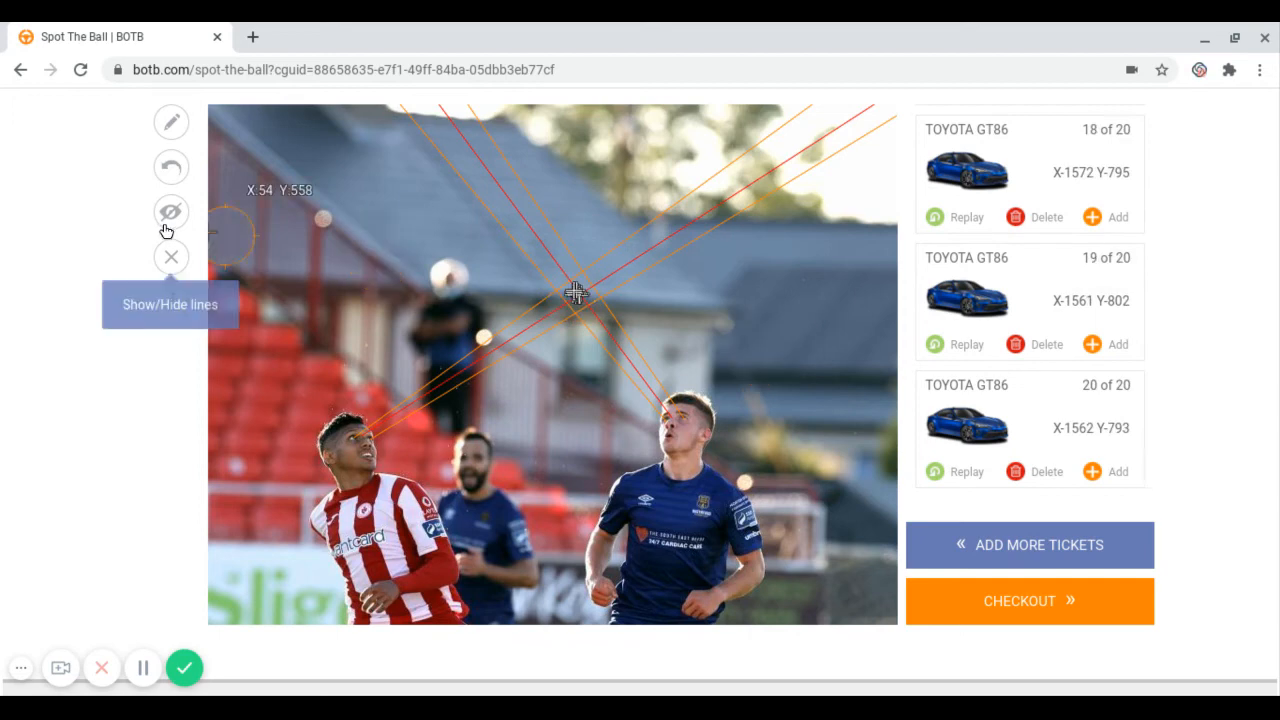
- Hide the sight lines to review the 20 ticket markers clustered near the centre
left_click(170, 212)
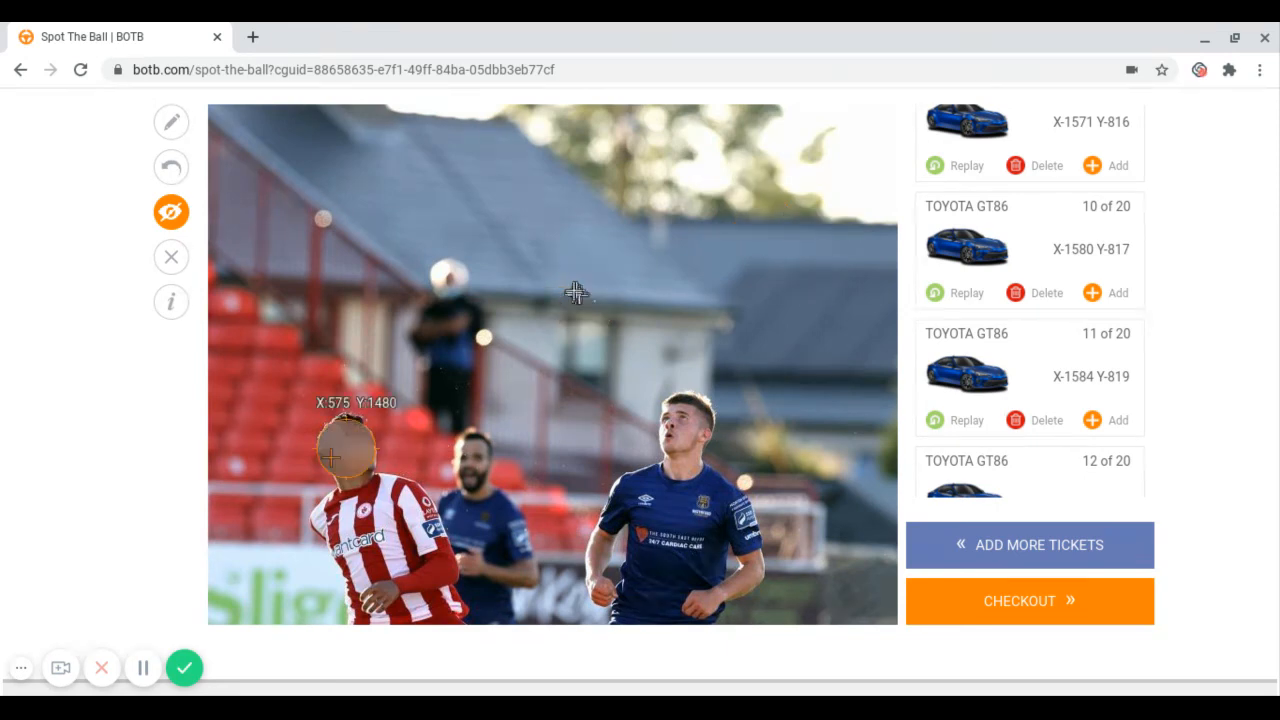
left_click(856, 530)
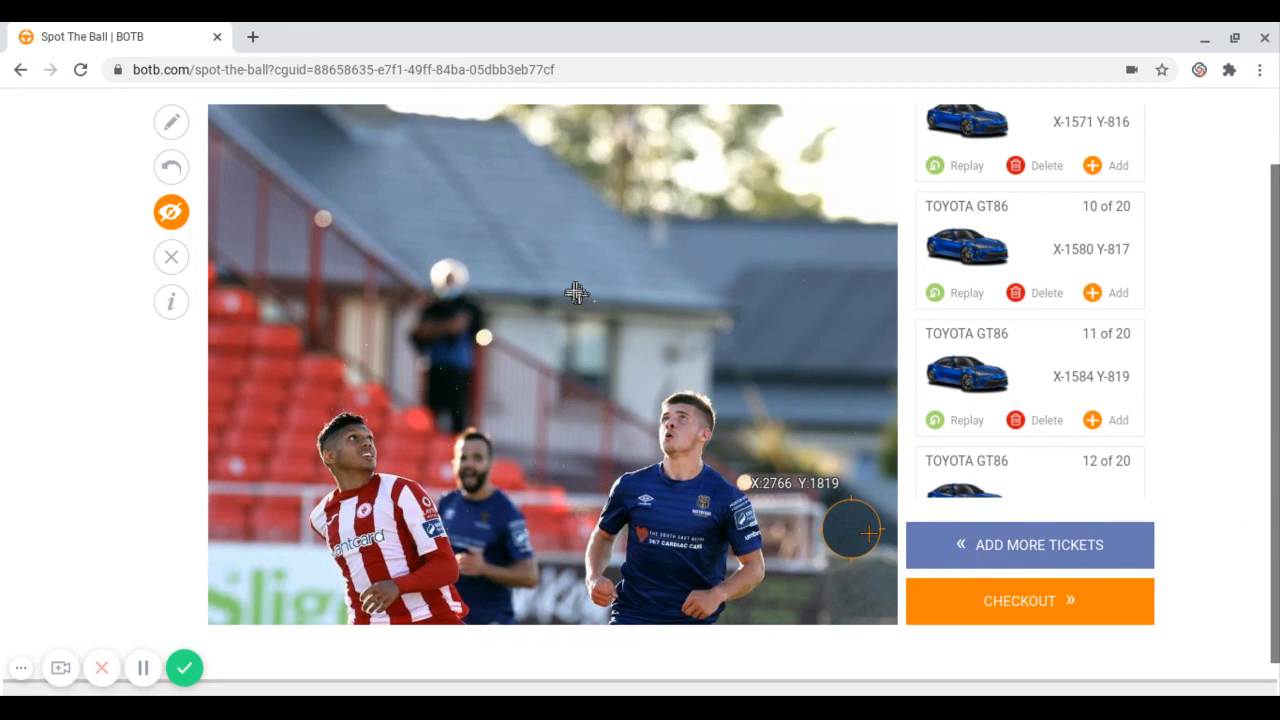
mouse_move(1084, 600)
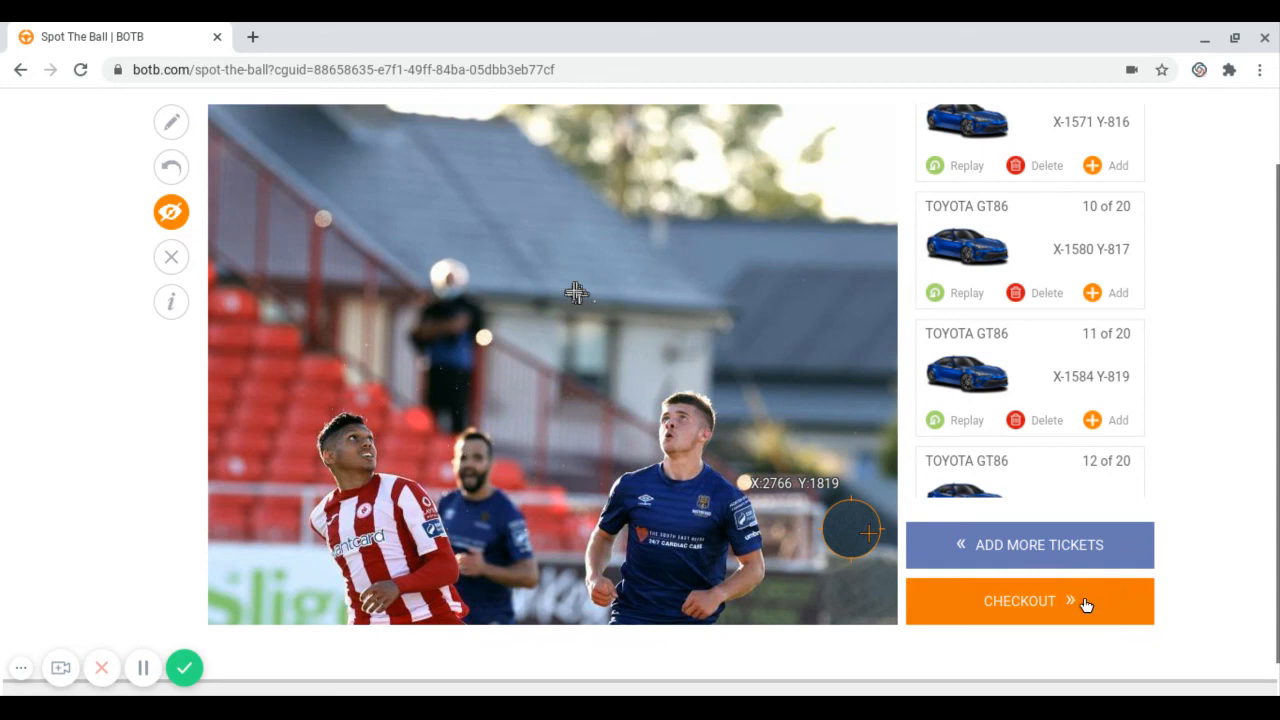
mouse_move(1084, 606)
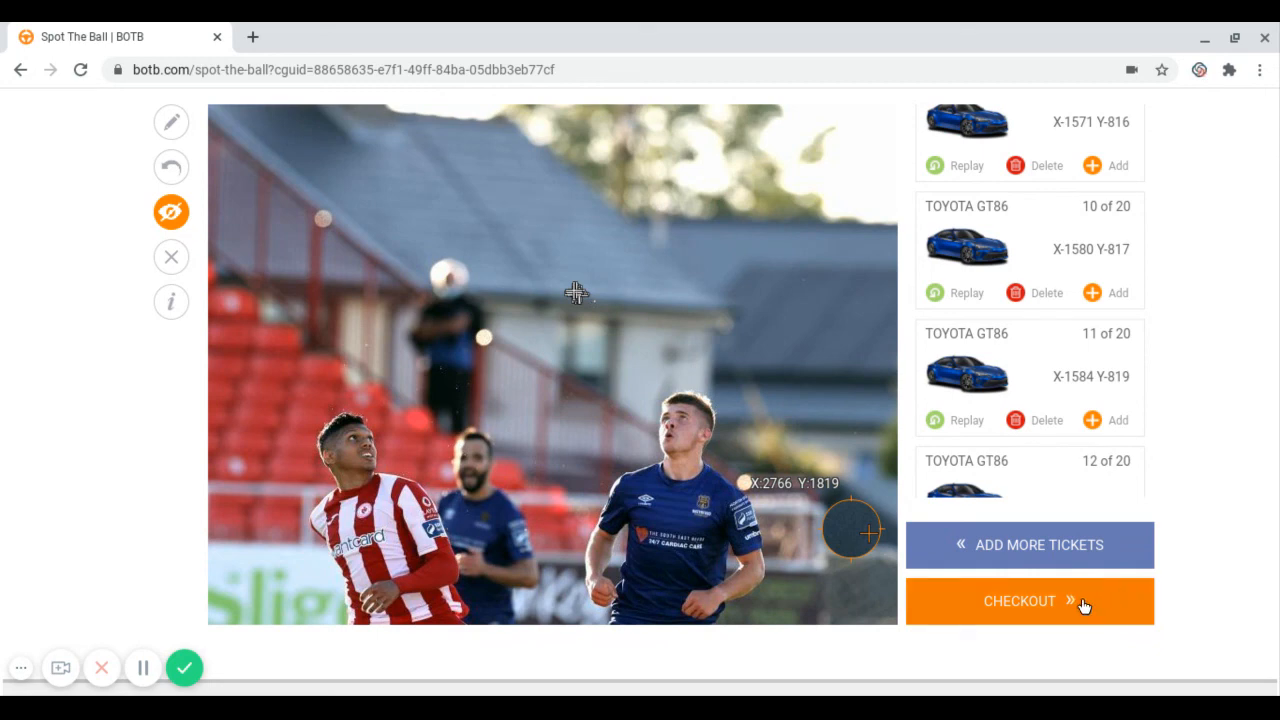